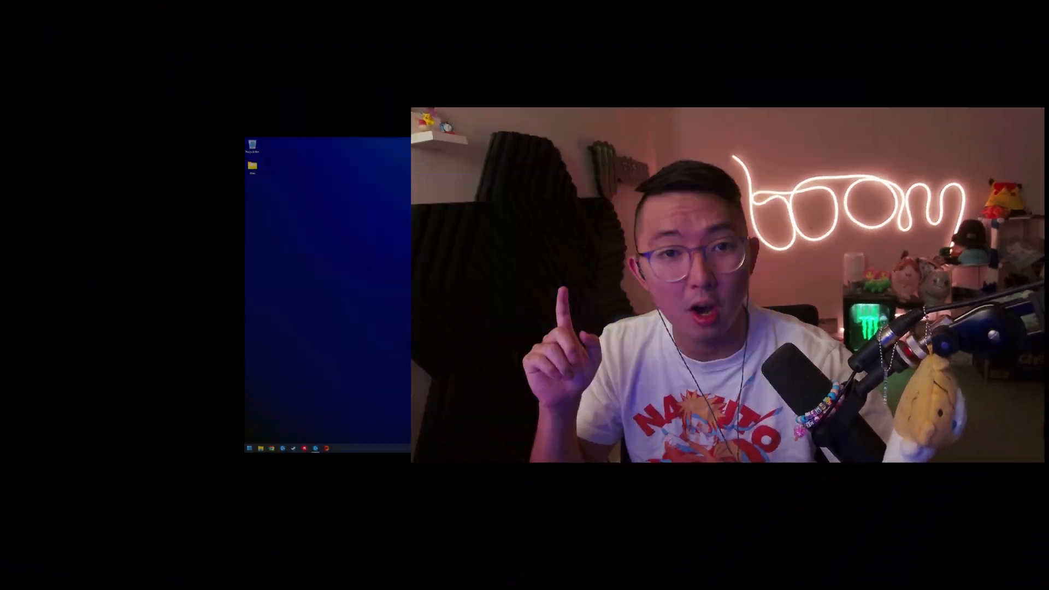
Step: Launch System Information from the Start menu by searching "system"
click(6, 580)
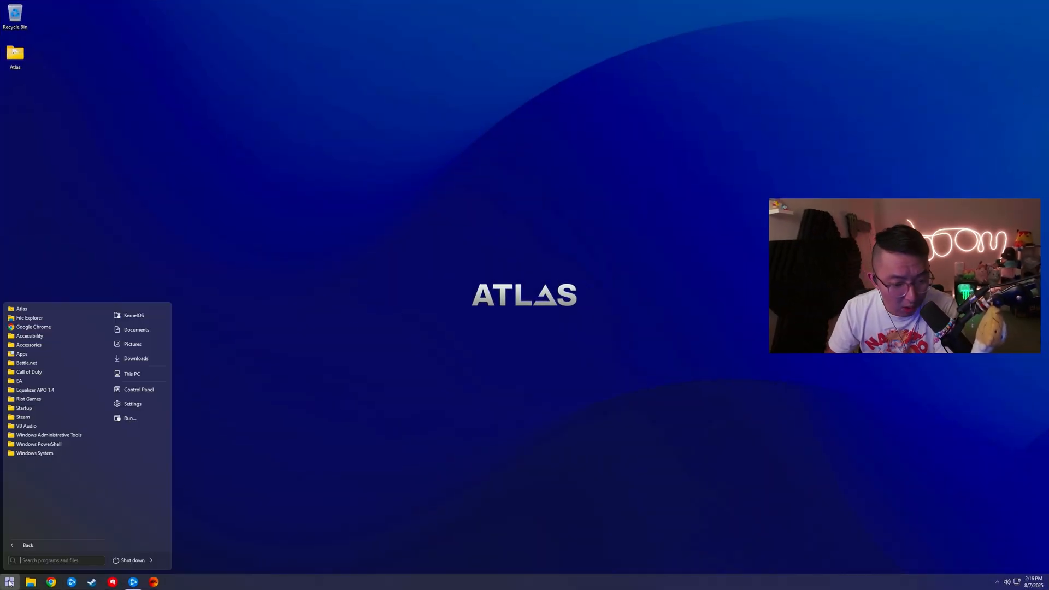
text(system)
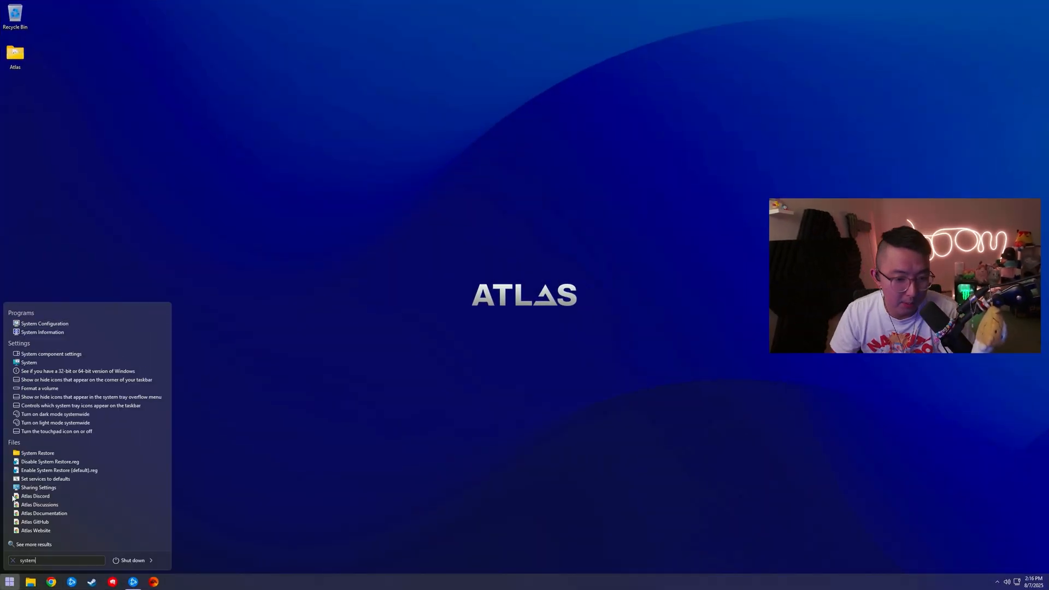
click(41, 332)
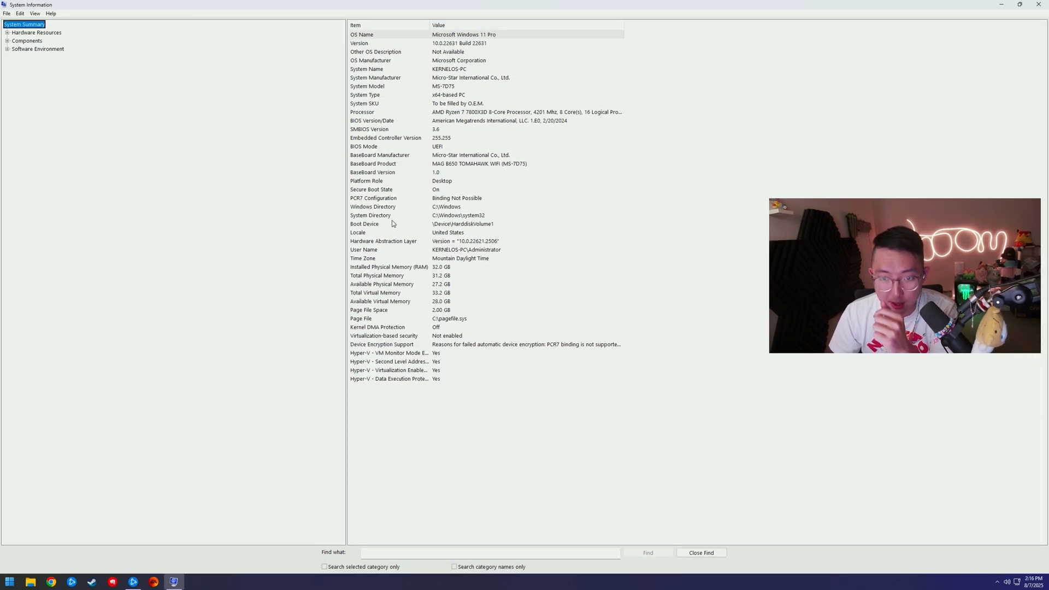
Step: Note the MAG B650 TOMAHAWK WIFI baseboard and switch to the Secure Boot search results
click(385, 189)
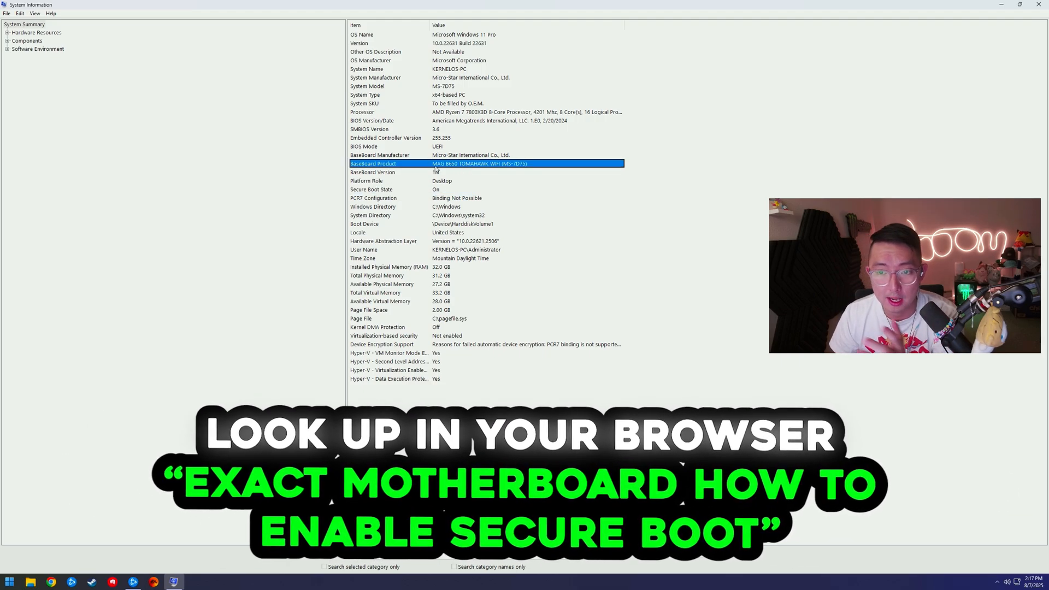
click(54, 581)
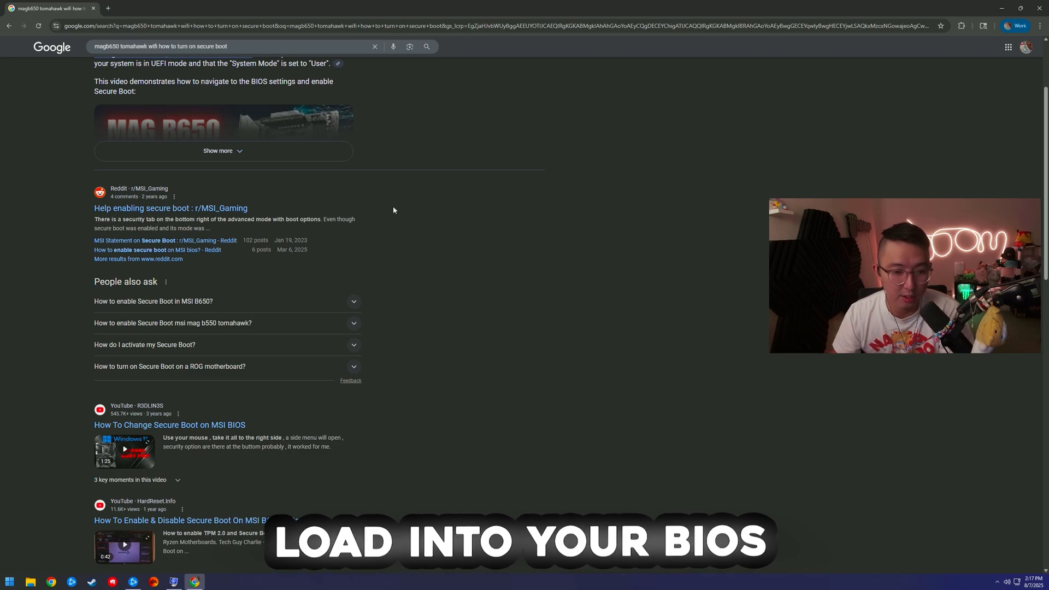
Step: Restart the computer from the Start menu power options
click(9, 580)
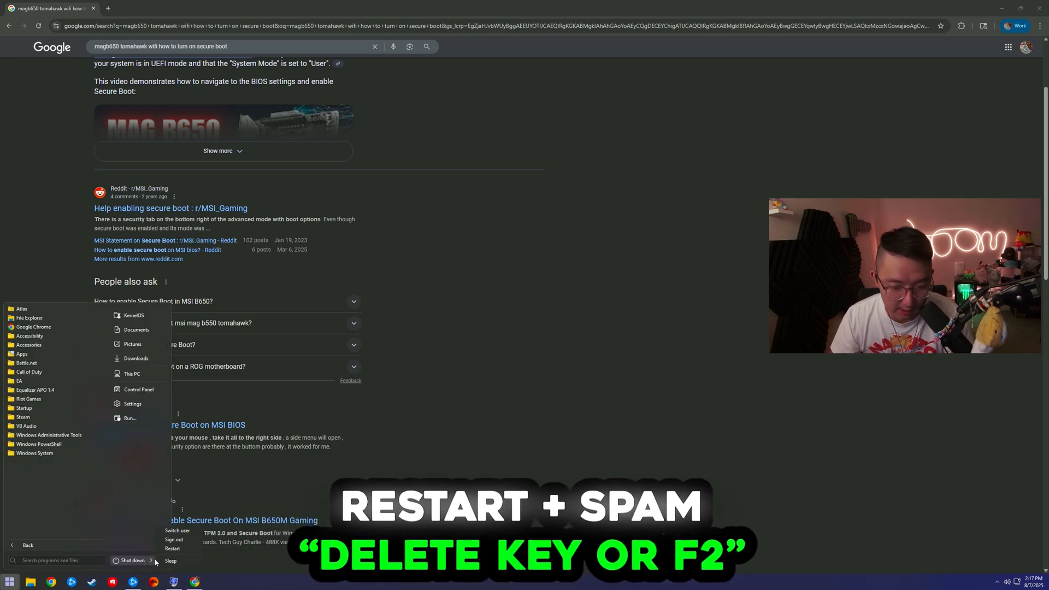
click(168, 548)
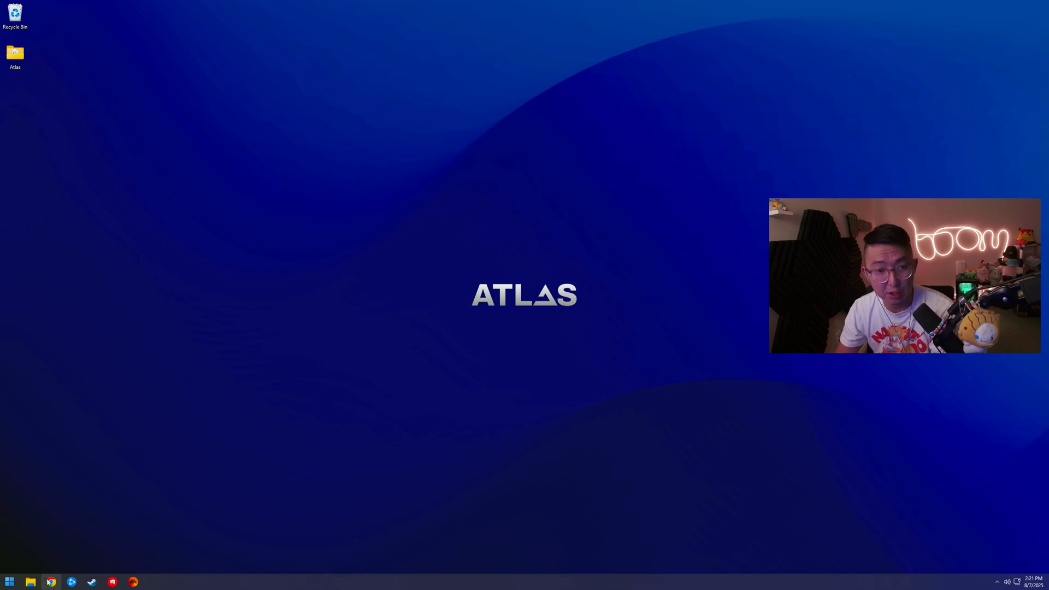
Step: In Chrome, search "battle beaver overclock" and go to the Controller Overclocking page
click(52, 581)
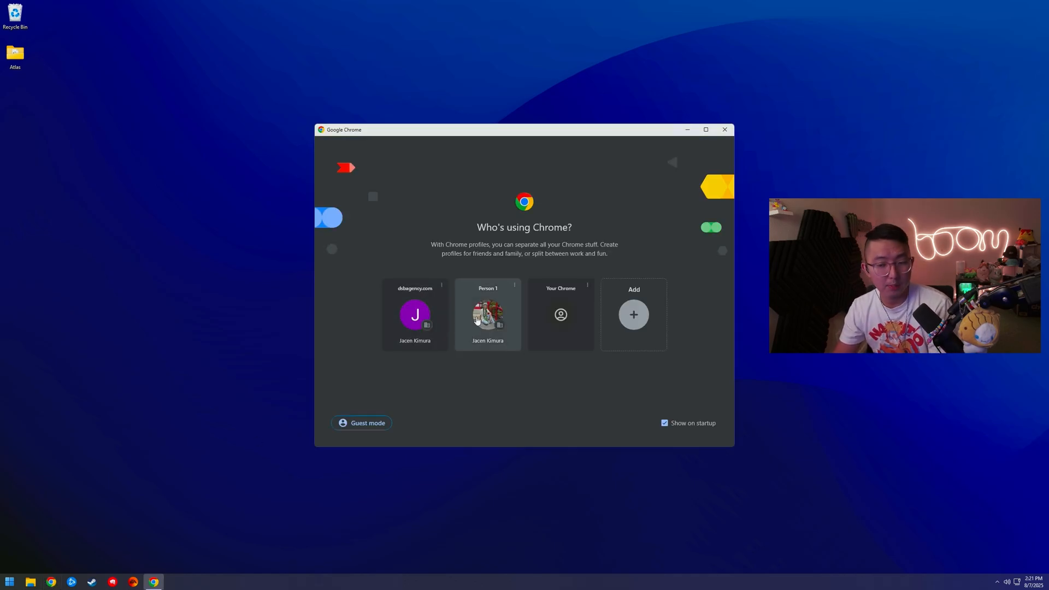
click(487, 315)
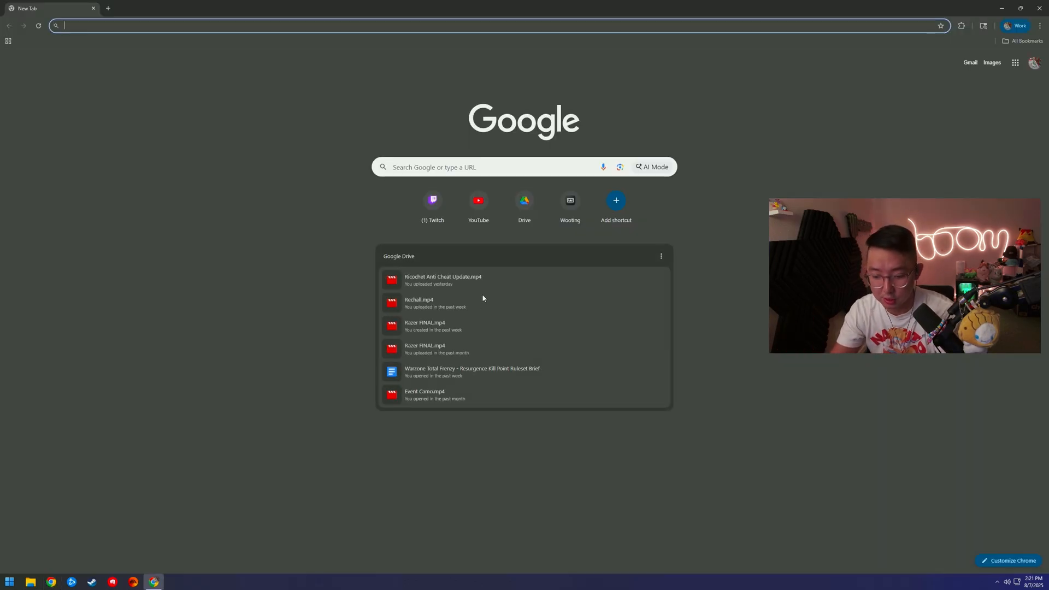
text(battle beac)
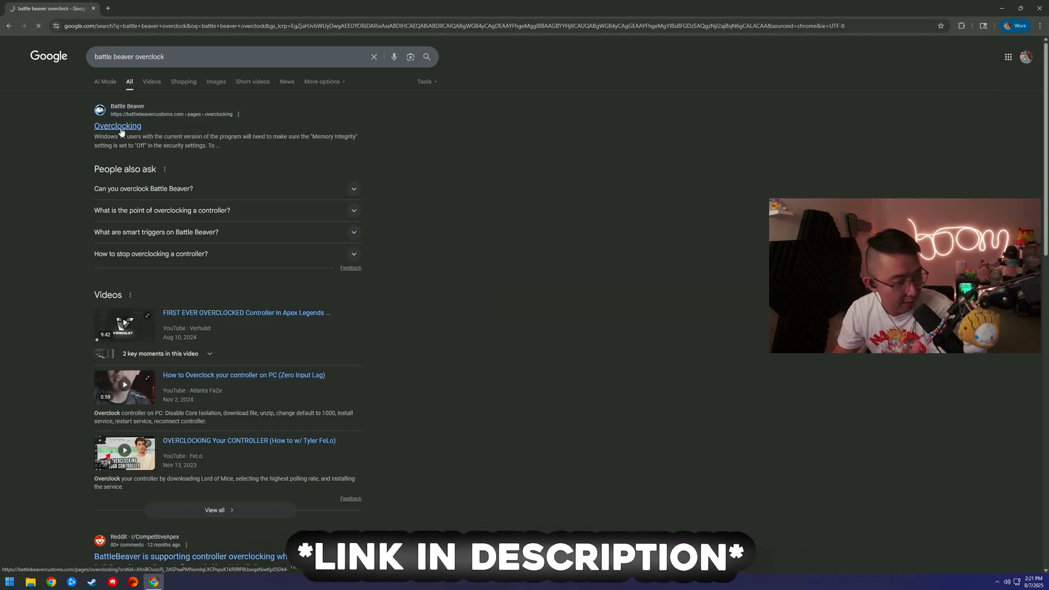
click(117, 126)
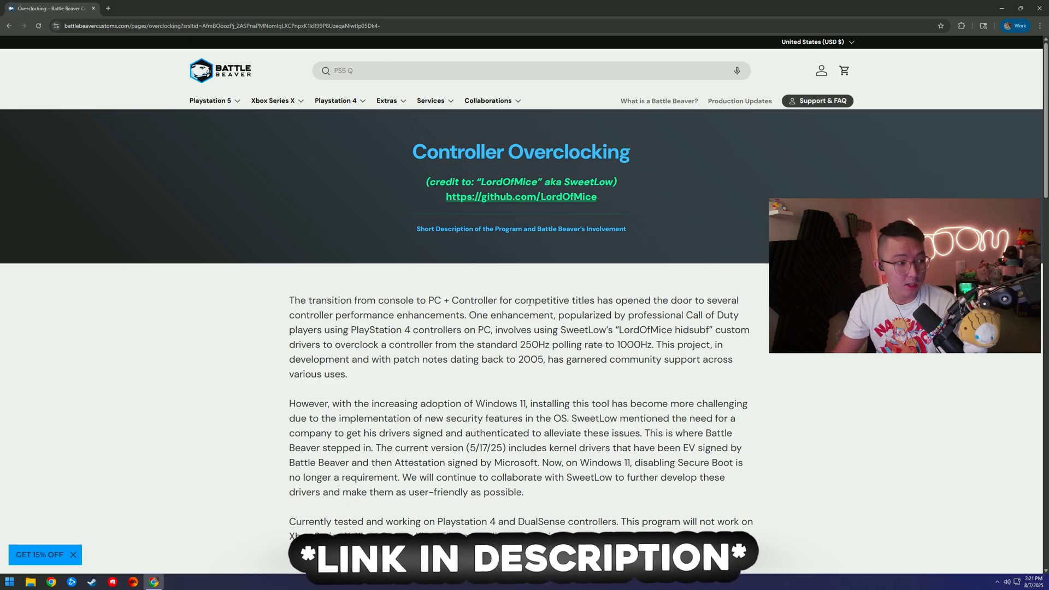
Step: Download the overclocking program Hidusbf_bb.zip from the Step By Step Guide
scroll(down, 3)
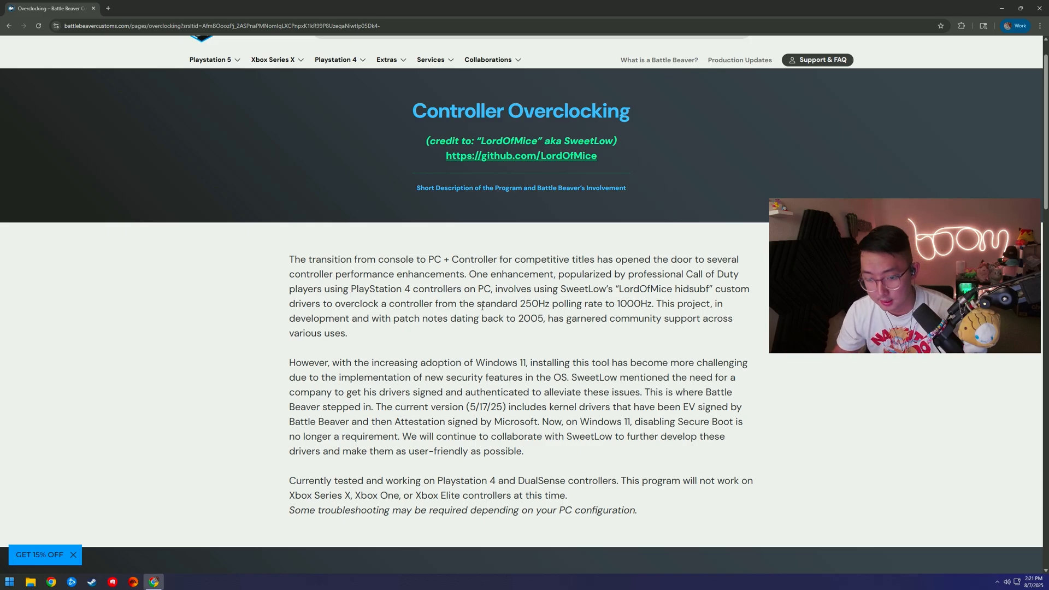
scroll(down, 3)
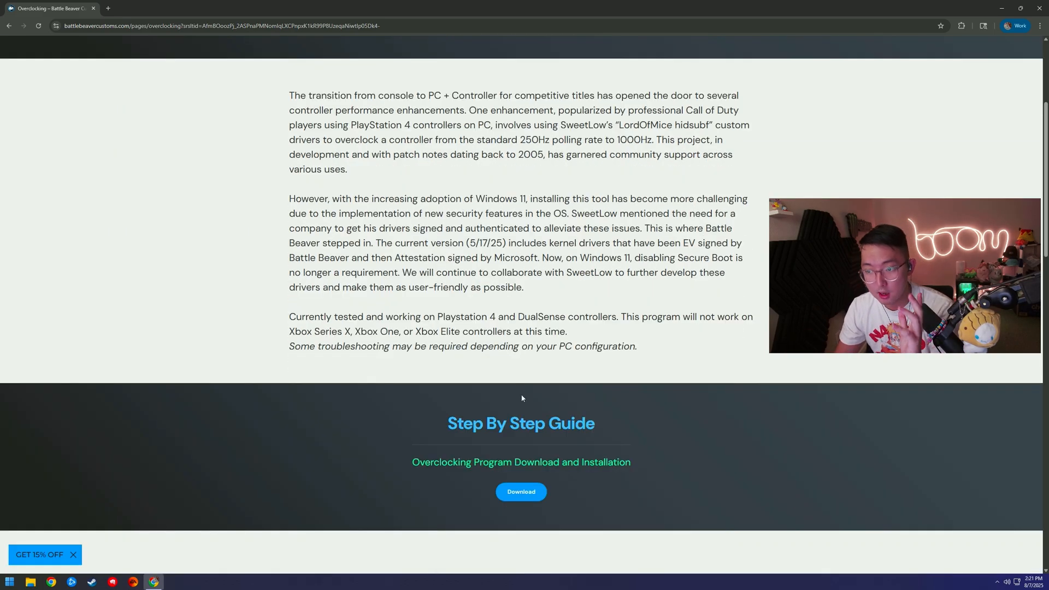
mouse_move(521, 496)
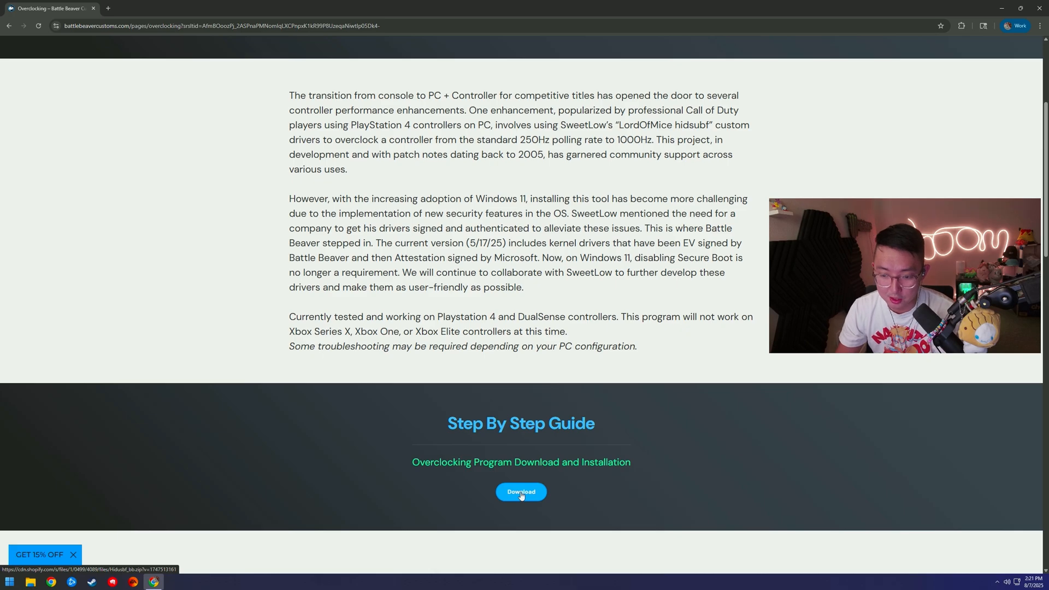
click(520, 492)
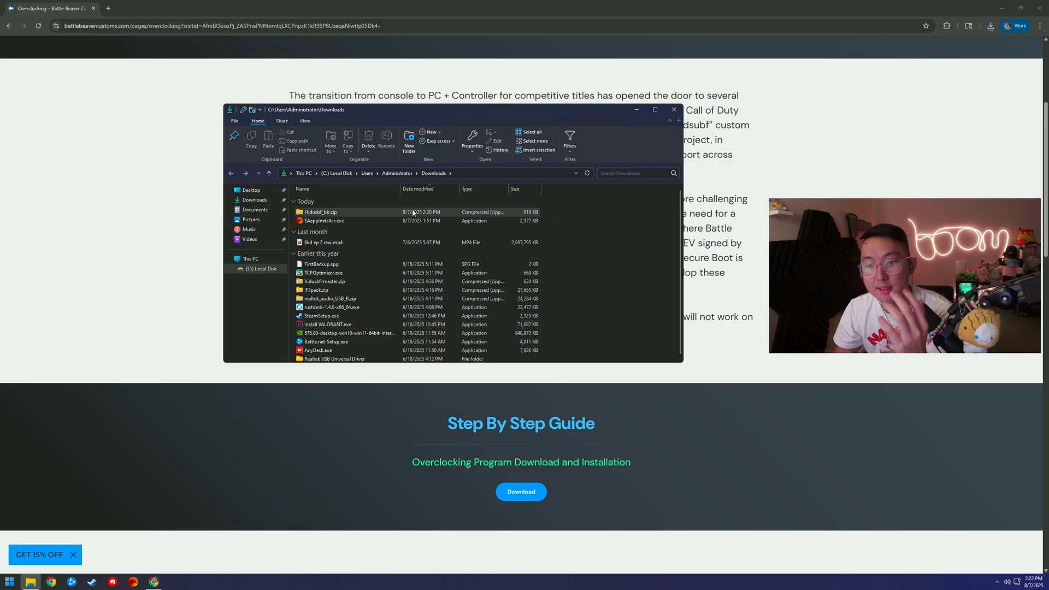
Step: Extract Hidusbf_bb.zip with 7-Zip and create a C:\Overclock folder for the tool
right_click(319, 212)
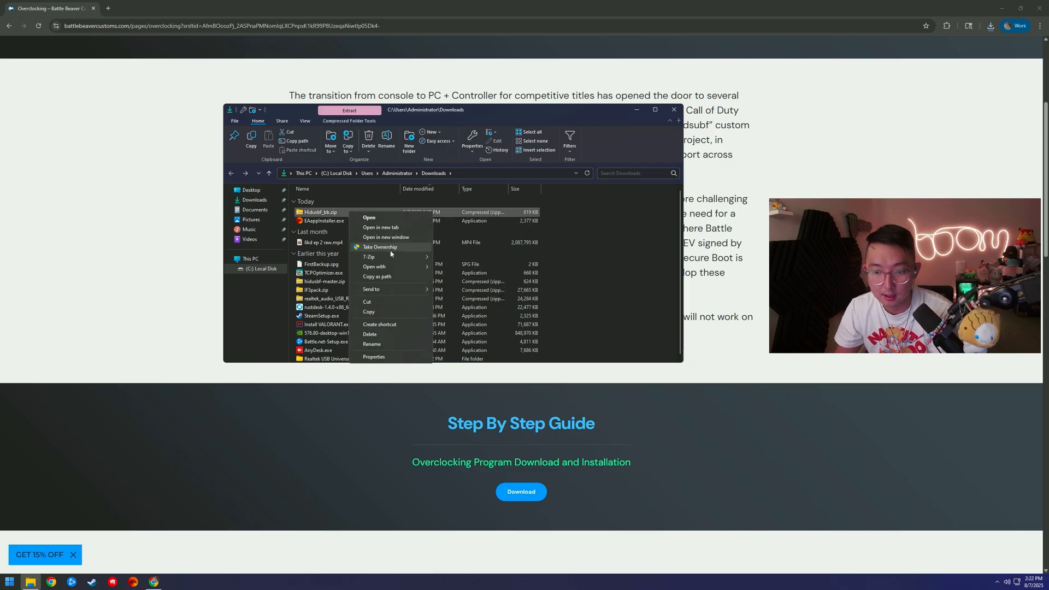
mouse_move(375, 257)
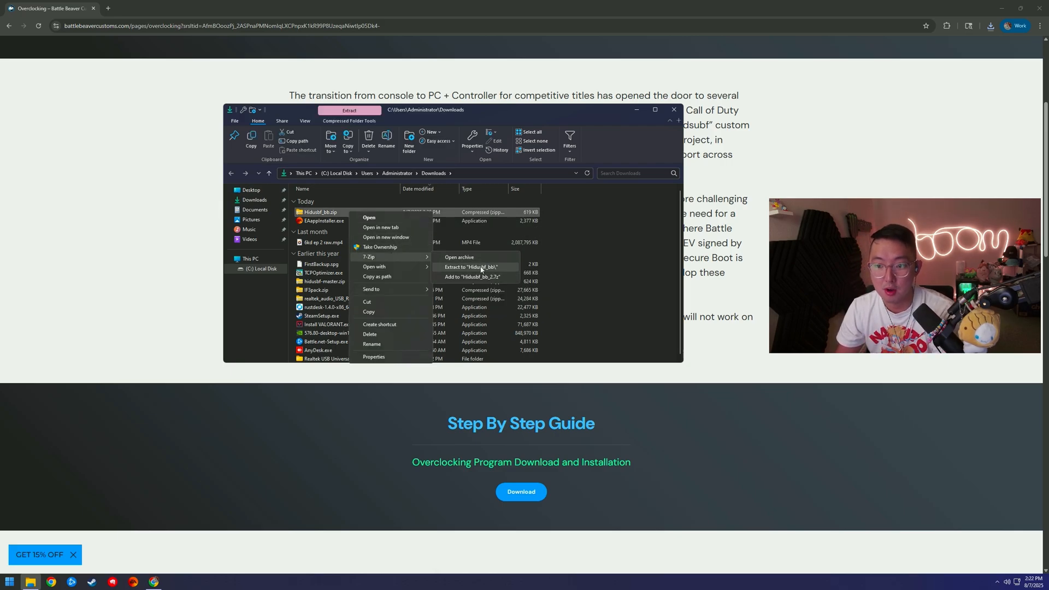
click(475, 267)
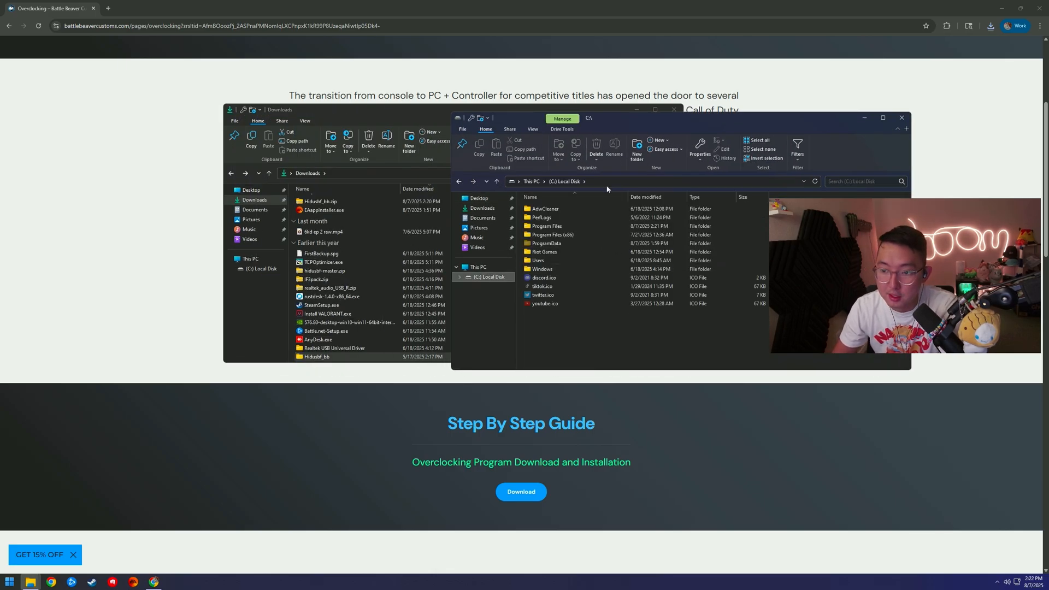
click(636, 149)
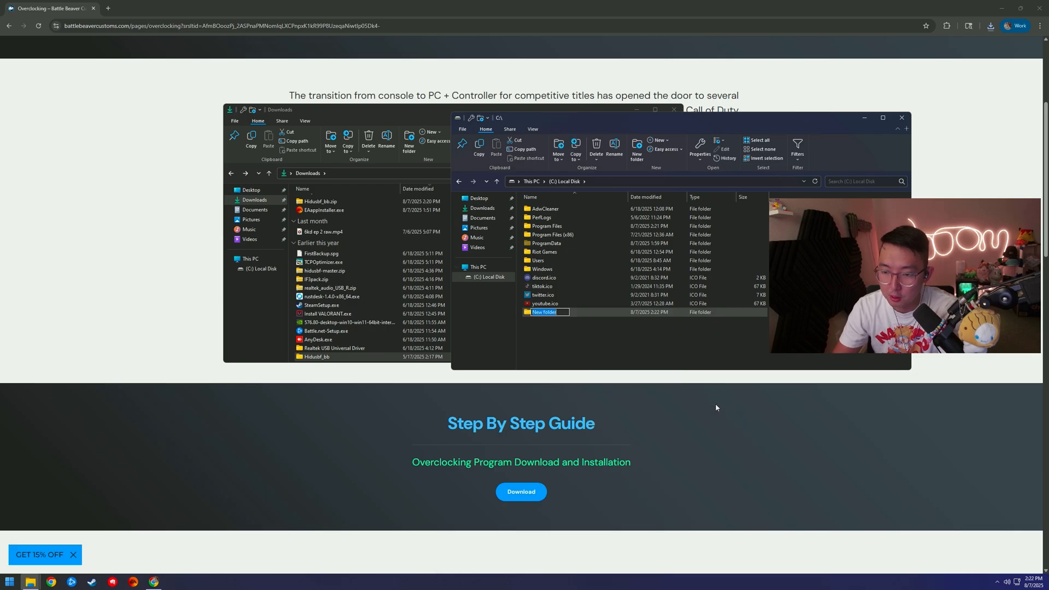
text(Overclock)
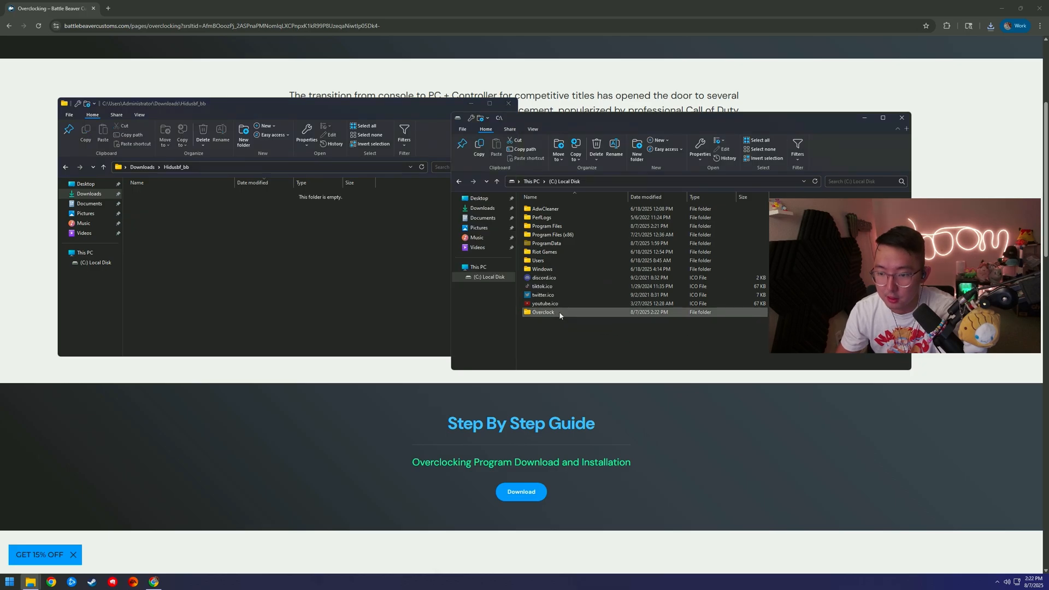
double_click(542, 312)
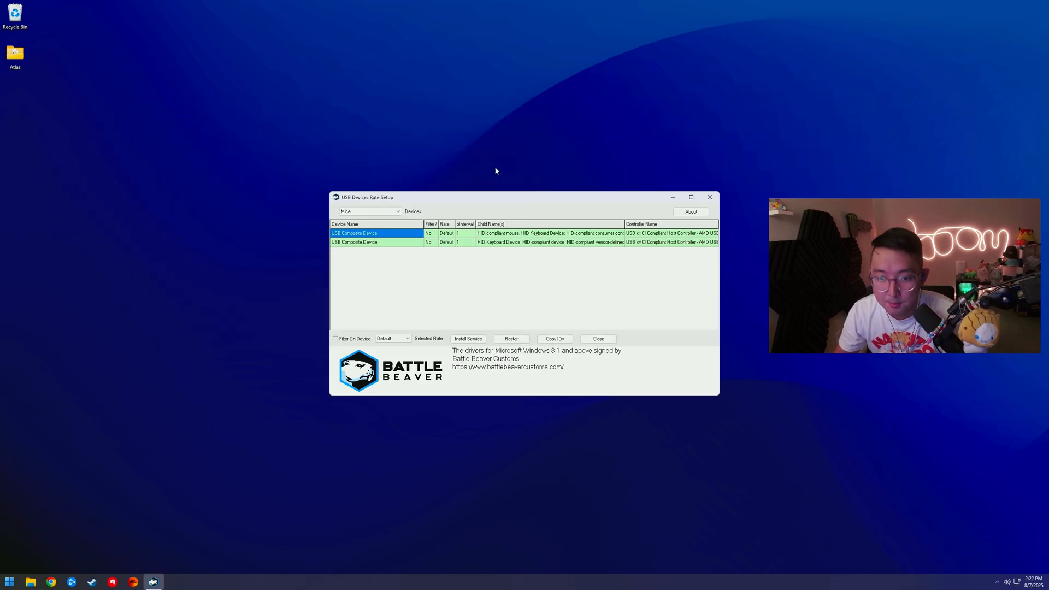
Step: Show All device categories and set the DualSense controller's polling rate to 8000
click(398, 211)
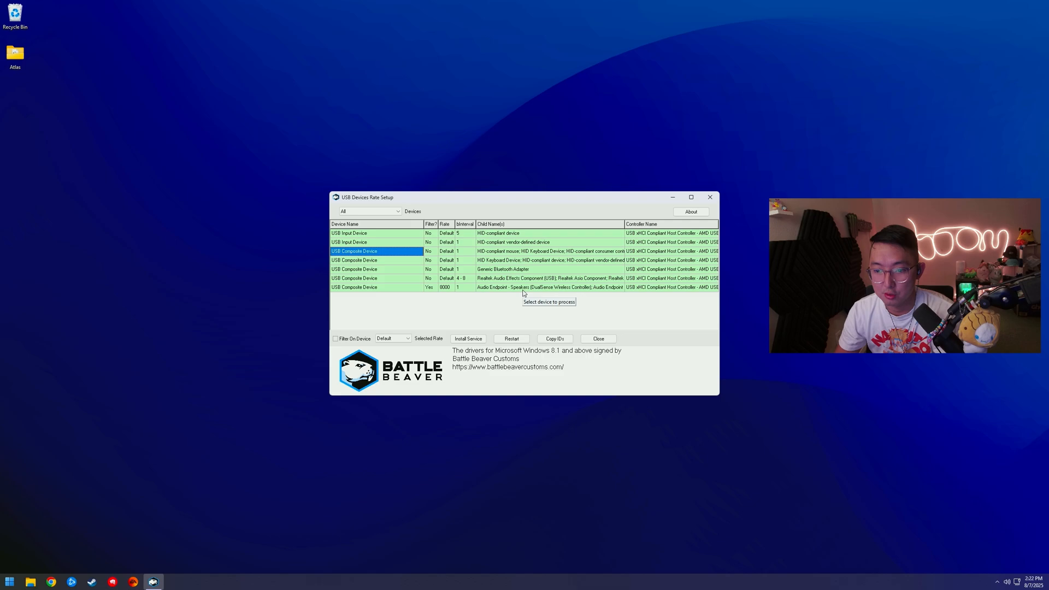
click(548, 286)
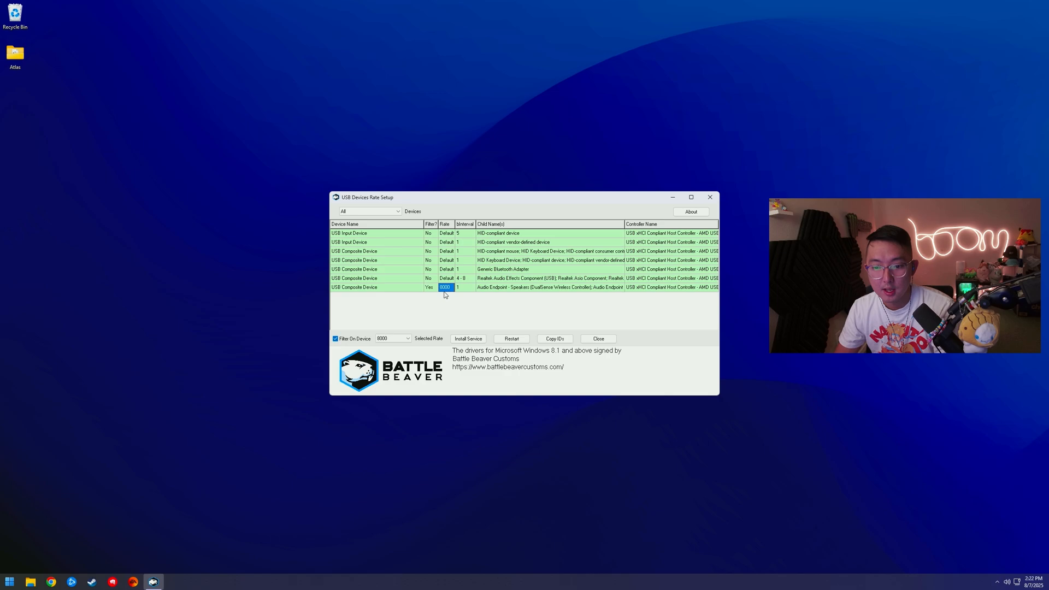
mouse_move(400, 330)
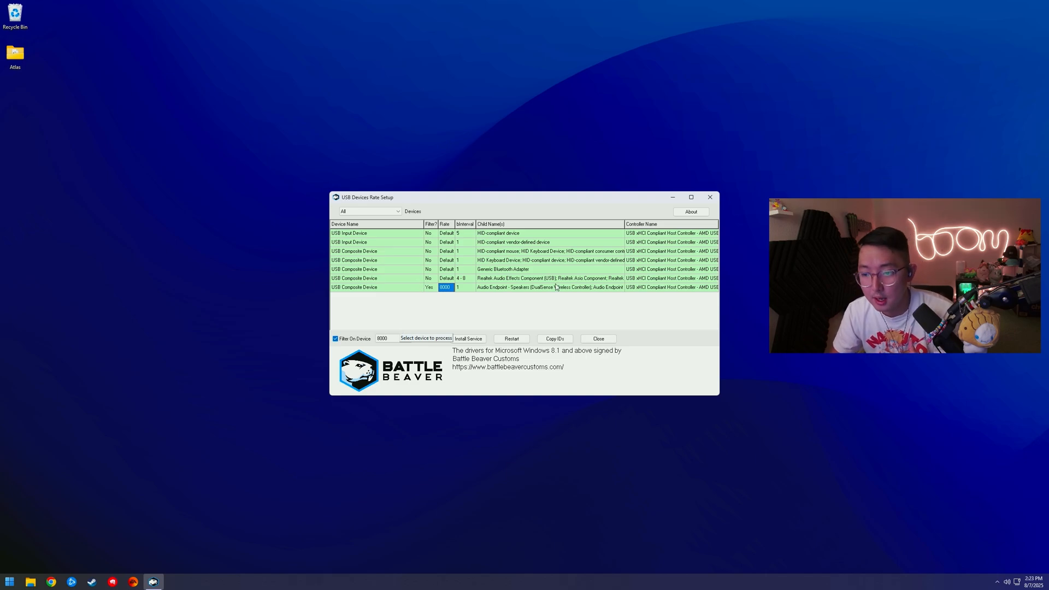
mouse_move(503, 297)
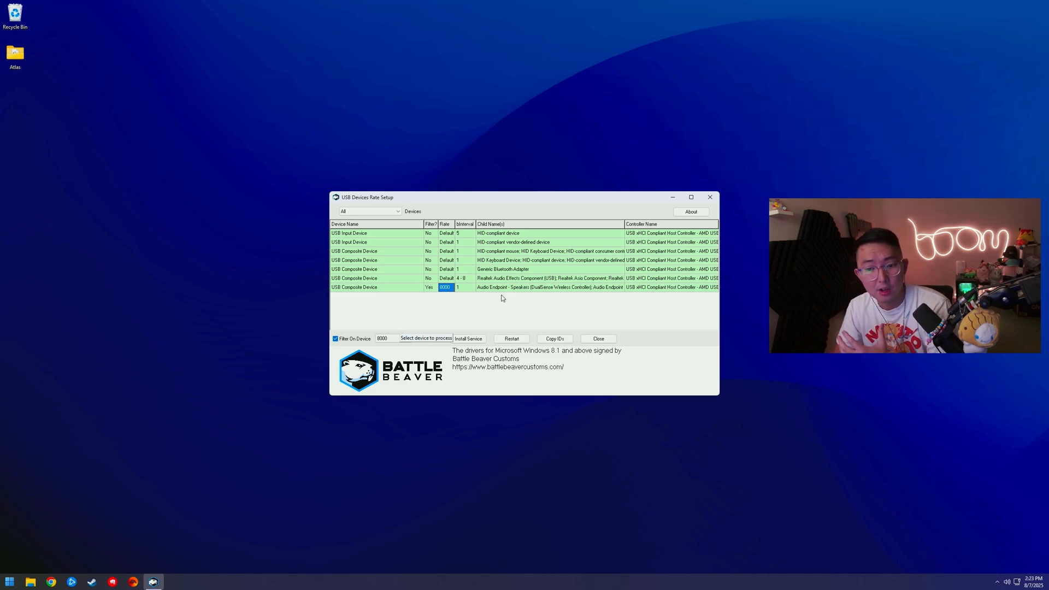
click(407, 339)
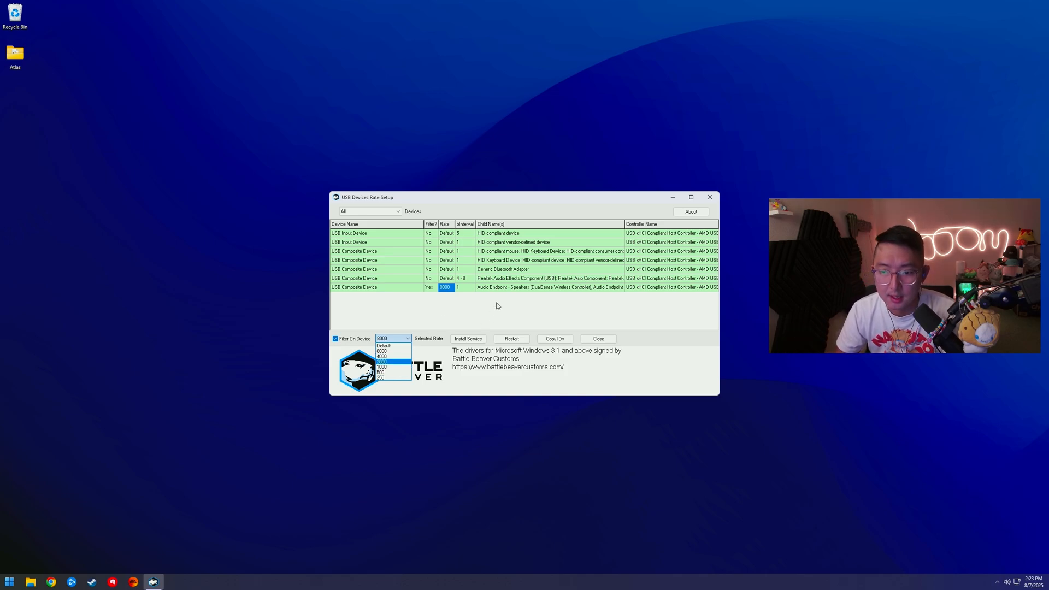
click(387, 351)
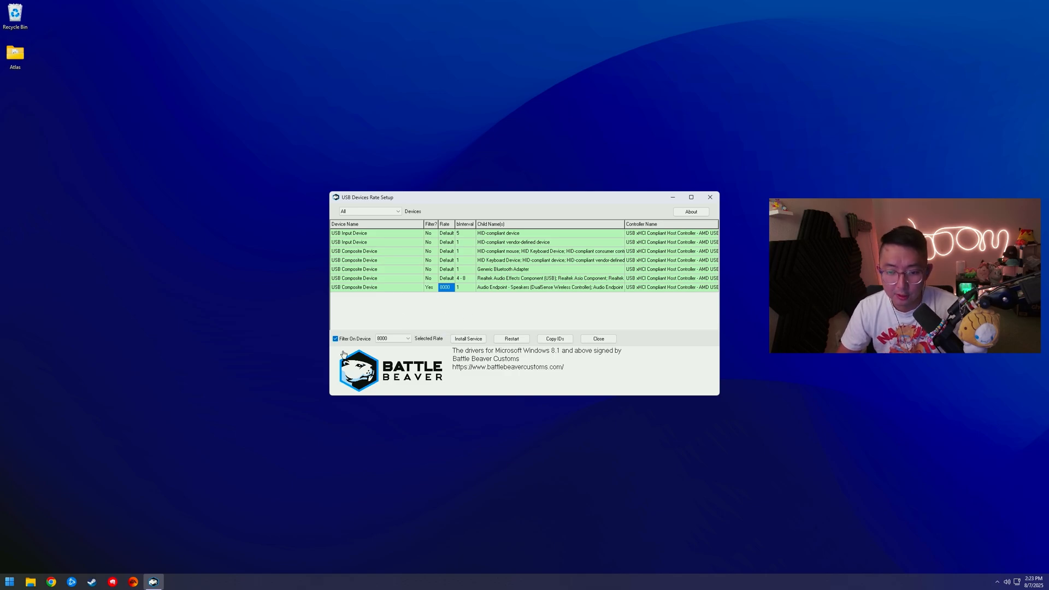
click(408, 339)
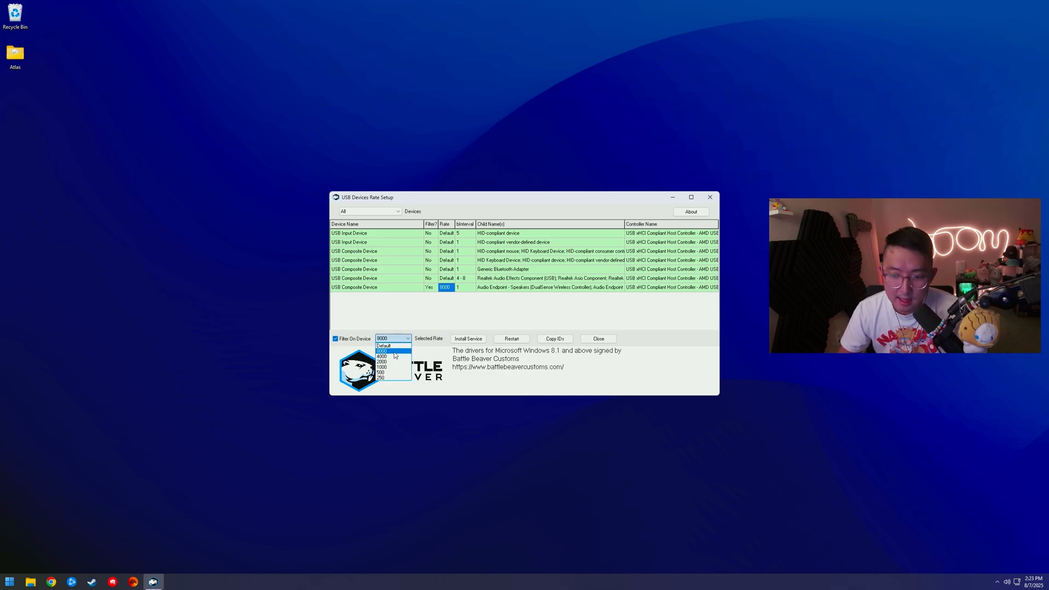